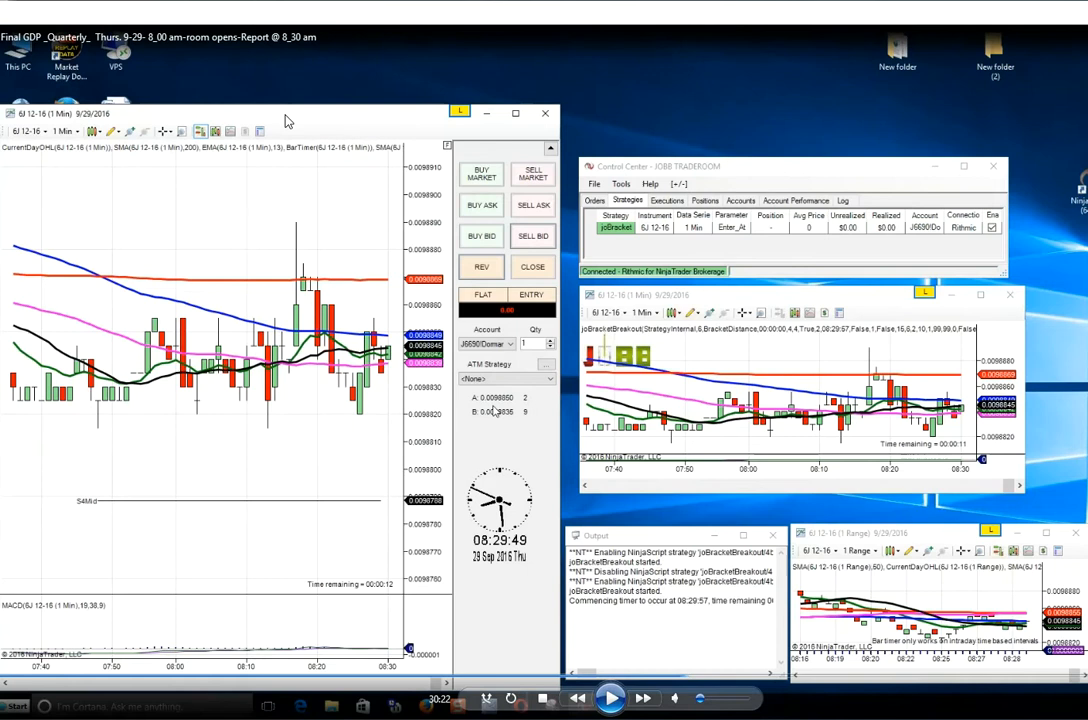
mouse_move(336, 100)
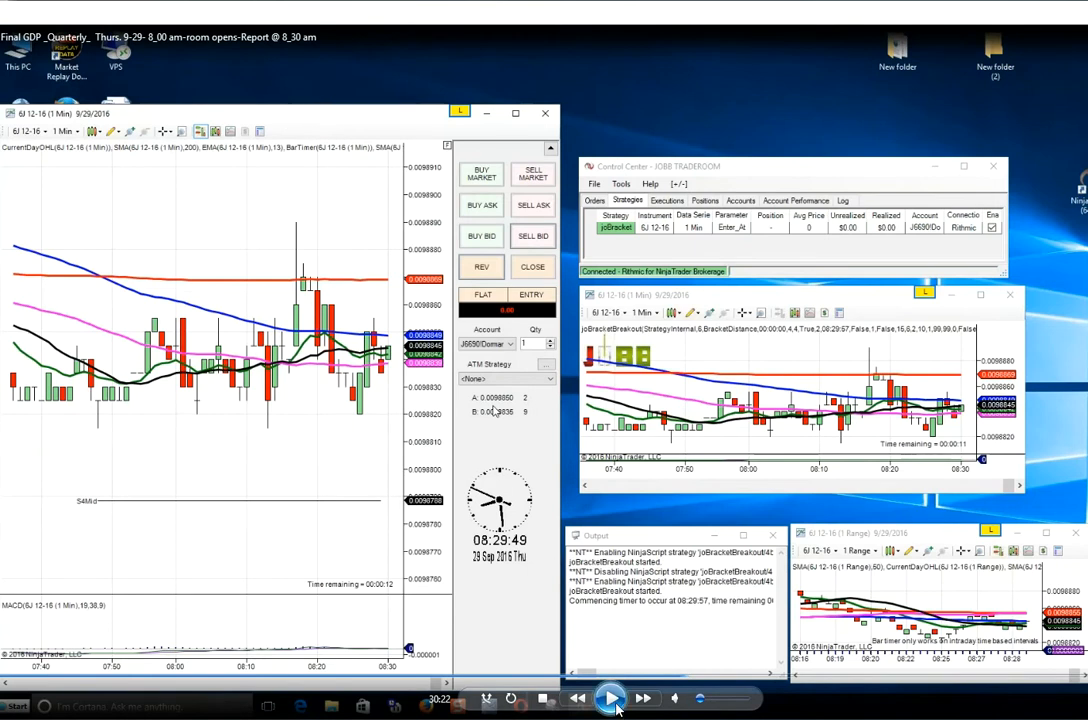
With the yen trade filled at a profit, bring up the chart's order menu (Cancel All Orders, Flatten Everything)
left_click(610, 698)
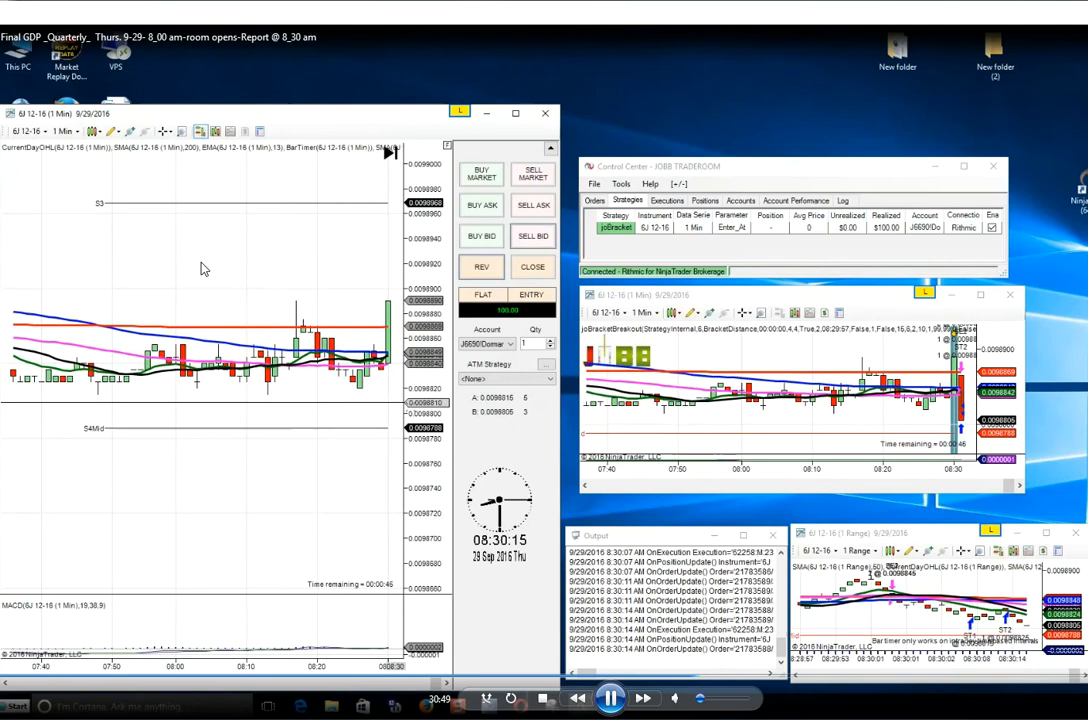
right_click(520, 510)
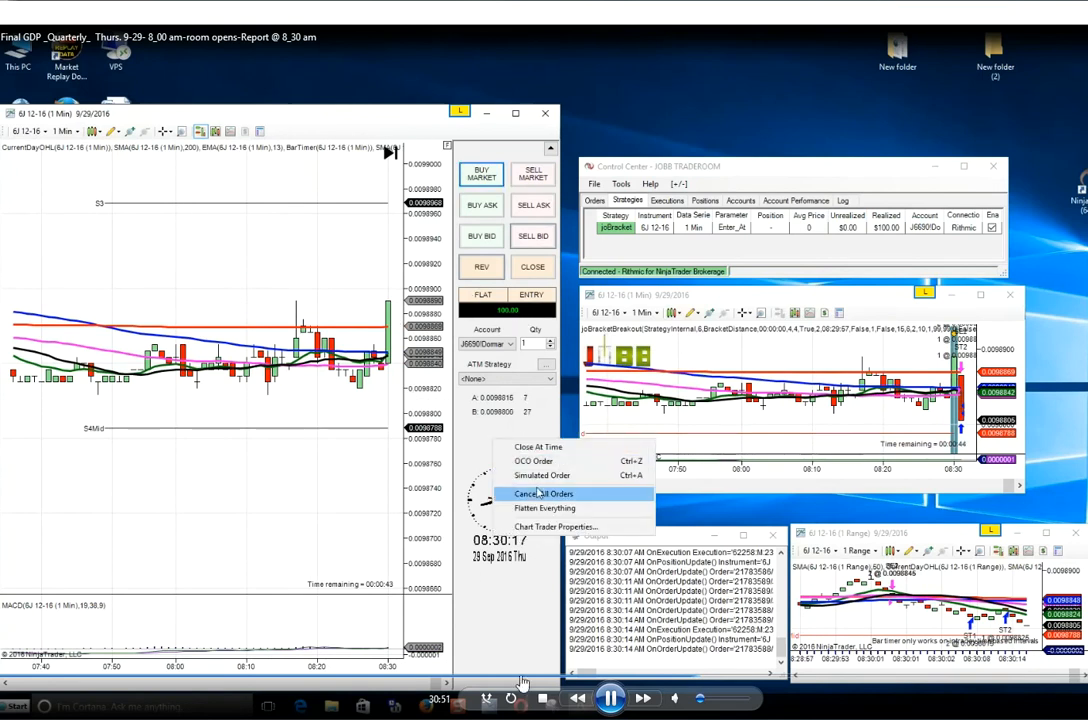